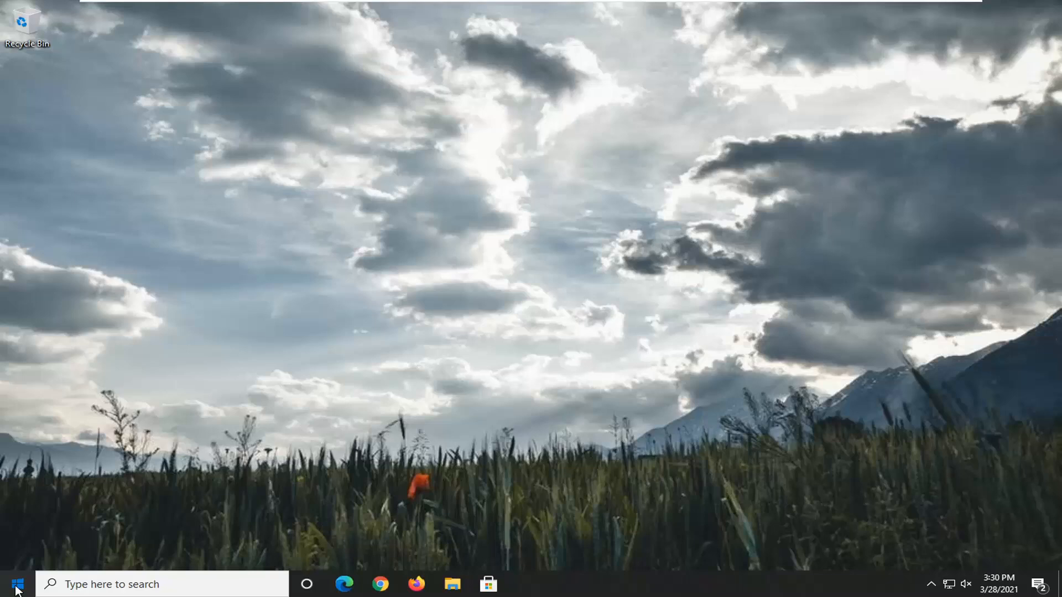
- Find Device Manager via taskbar search and expand Display adapters to the VMware SVGA 3D adapter
text(d)
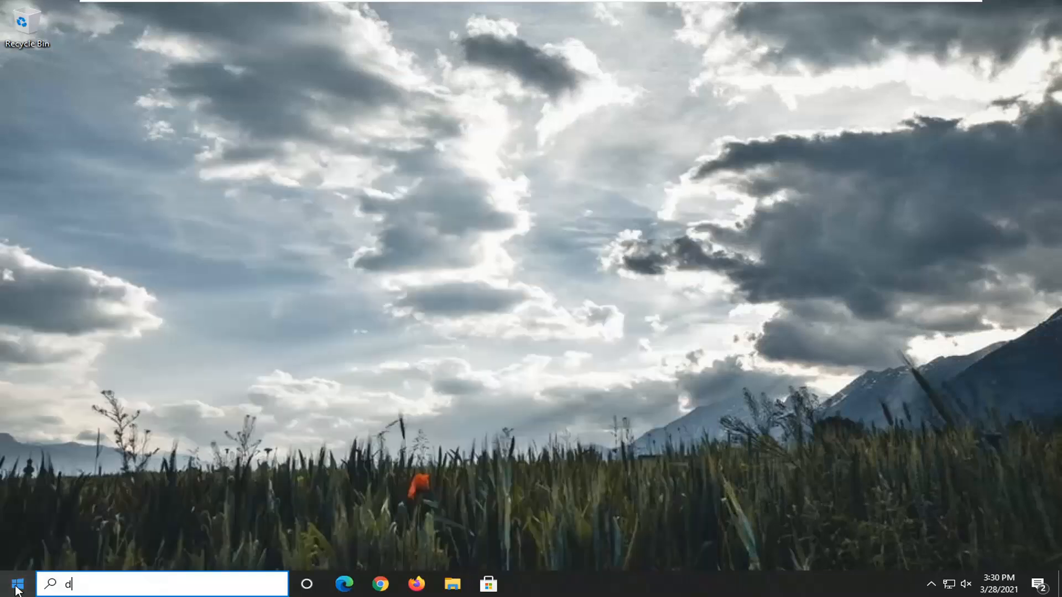
text(evice manager)
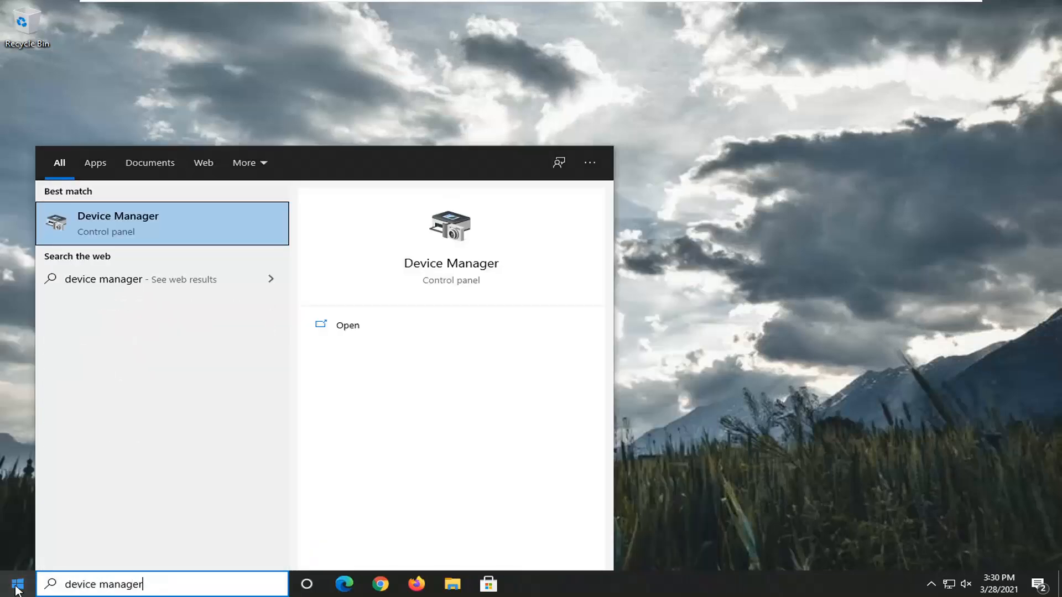
mouse_move(105, 226)
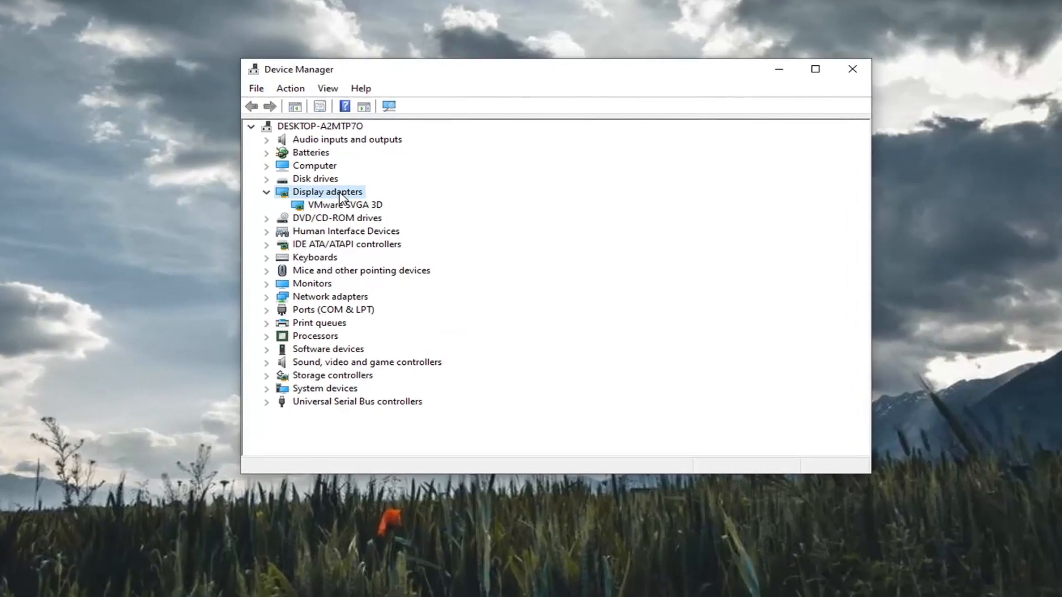
click(344, 205)
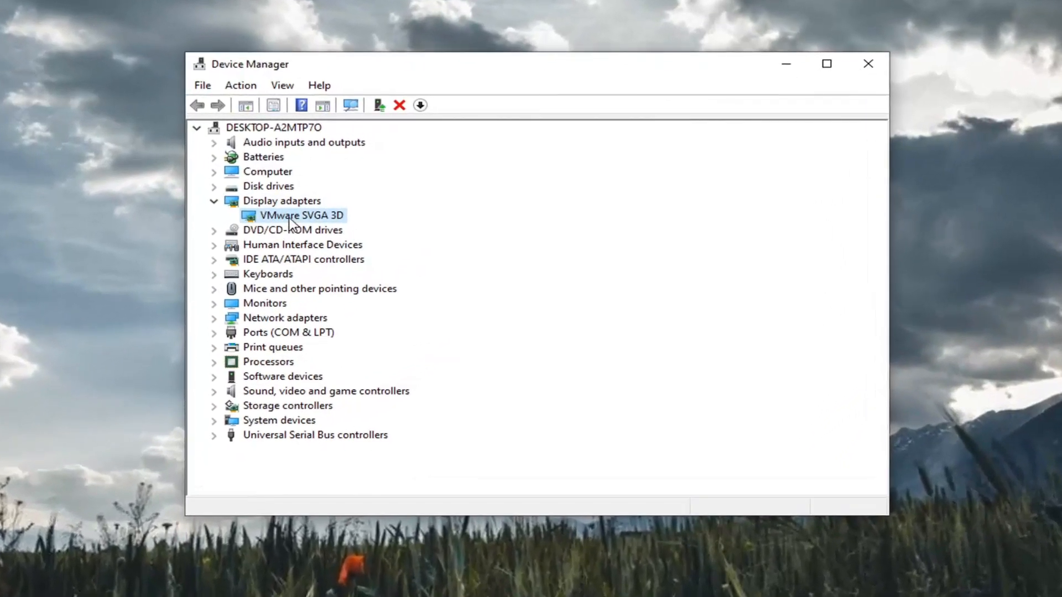
- Reinstall the VMware SVGA 3D driver by picking it from the local compatible drivers list
right_click(299, 216)
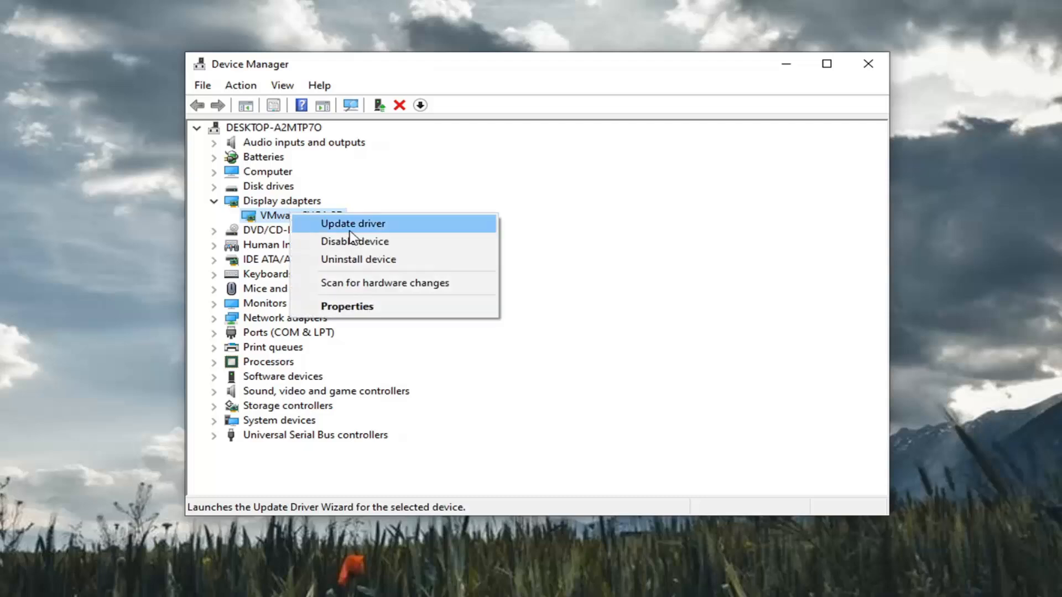
click(351, 224)
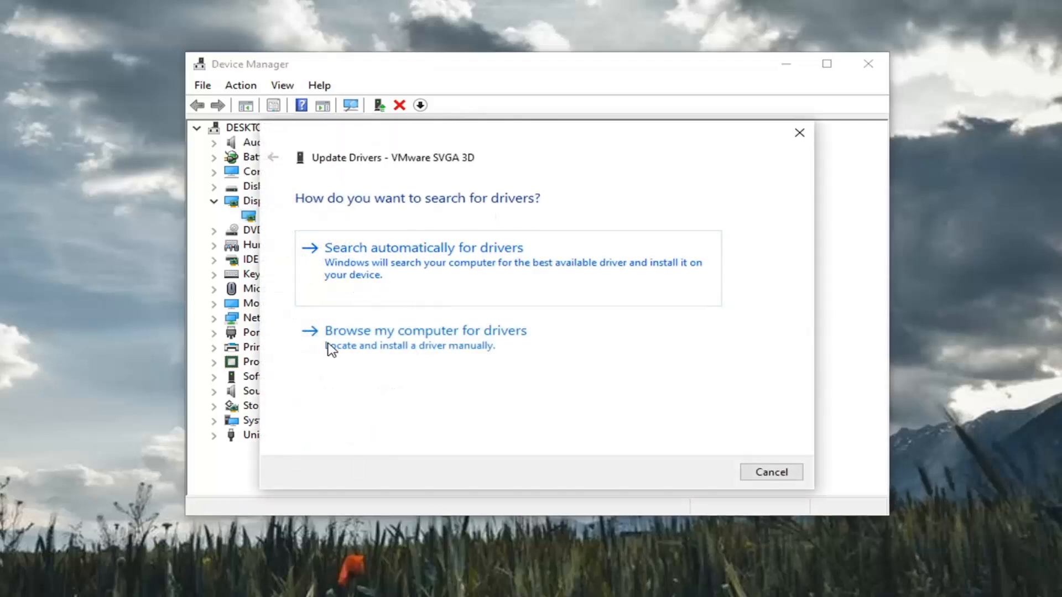
click(425, 330)
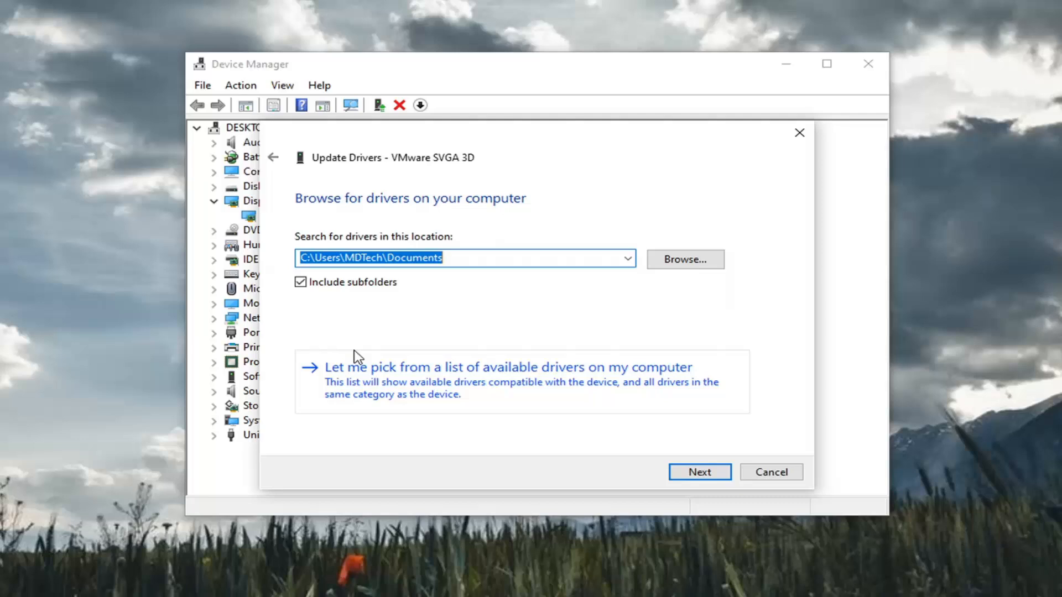
mouse_move(440, 386)
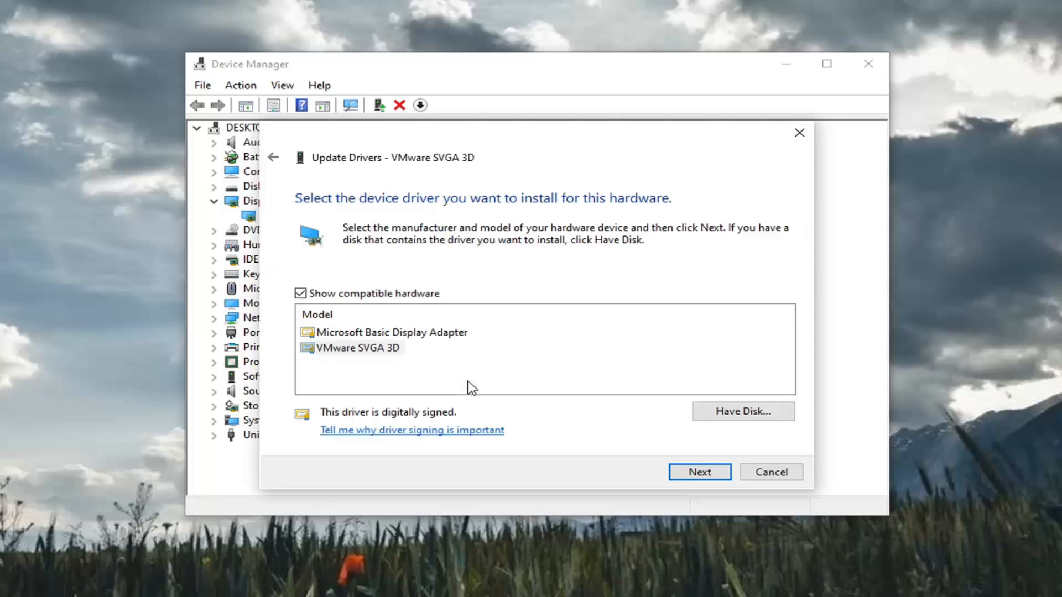
click(358, 348)
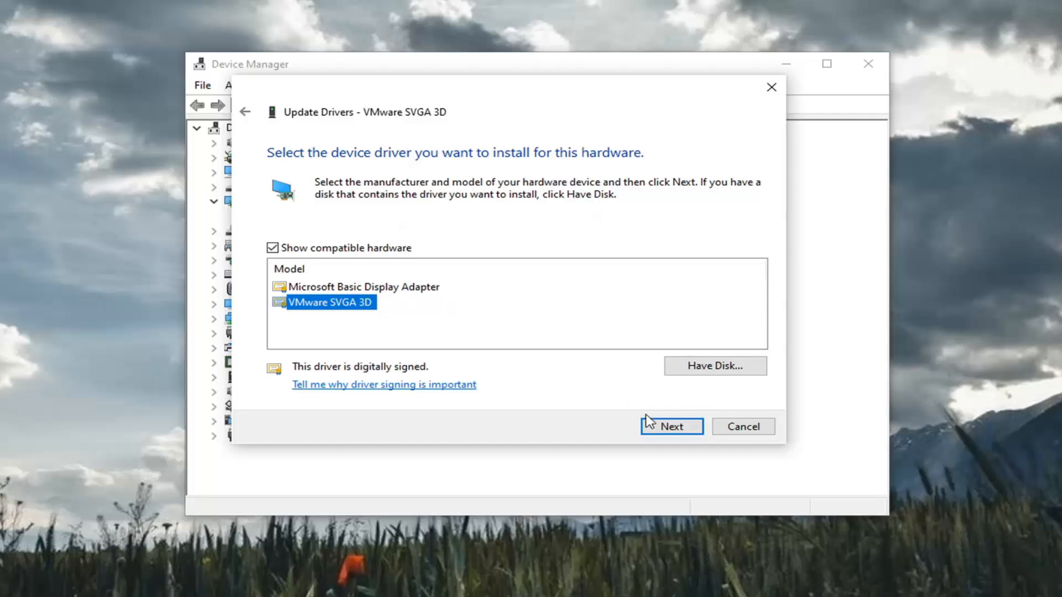
click(670, 427)
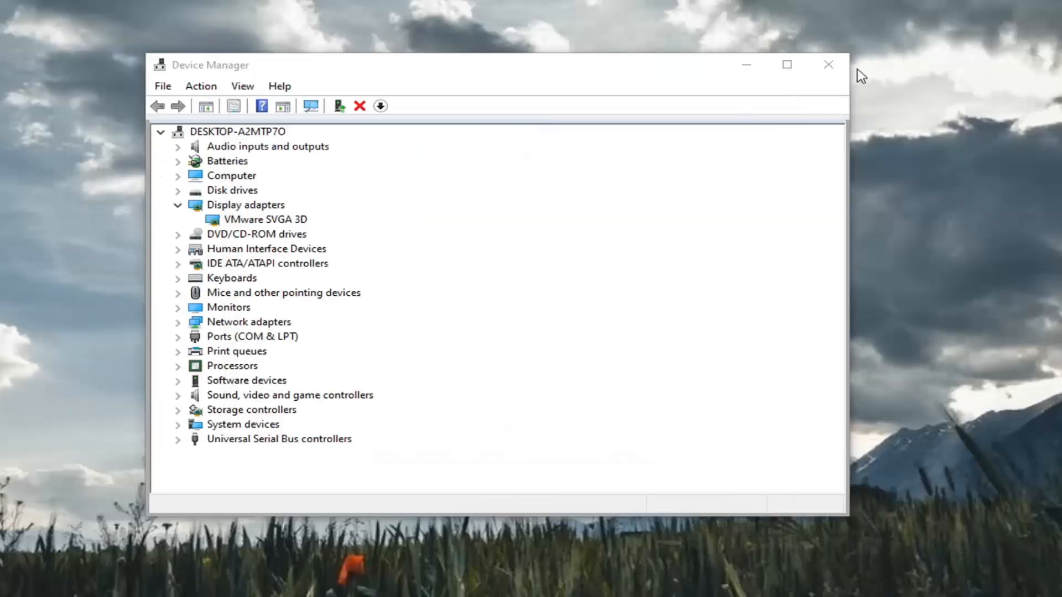
- Download the English DirectX End-User Runtime Web Installer from Microsoft's download page
click(828, 64)
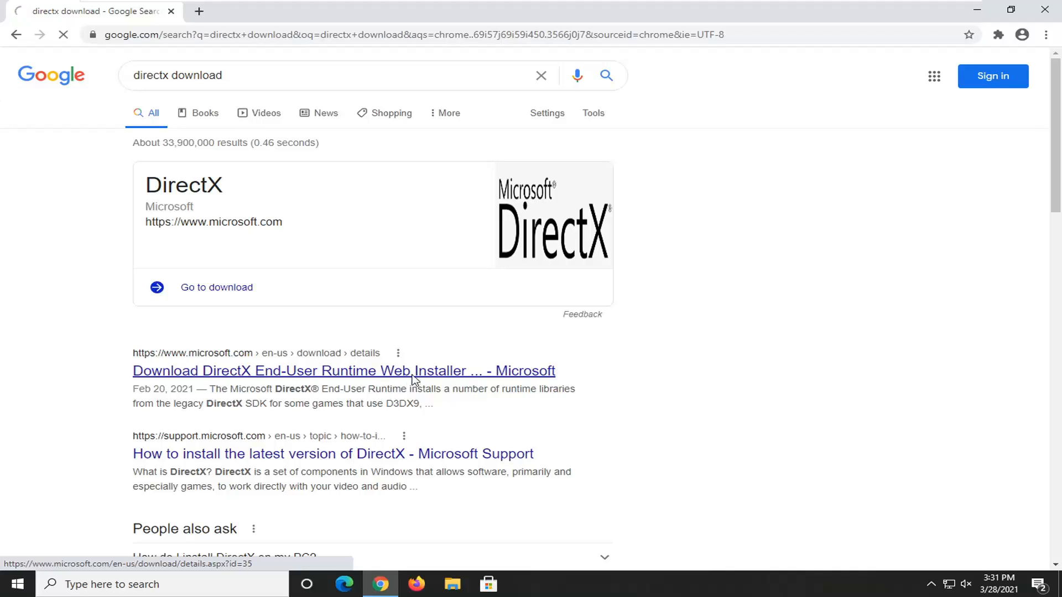
click(343, 371)
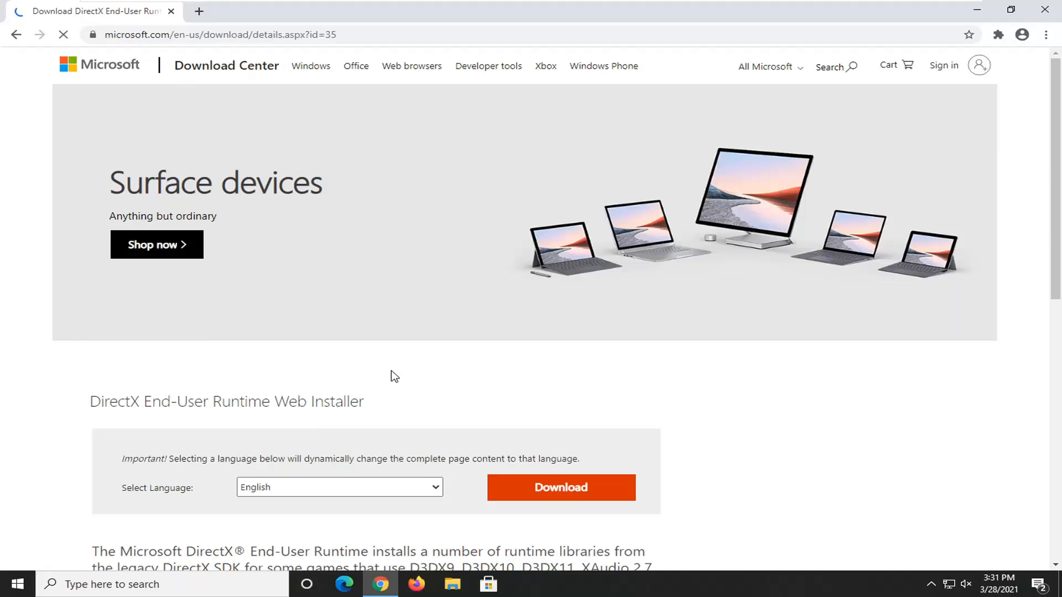
scroll(down, 3)
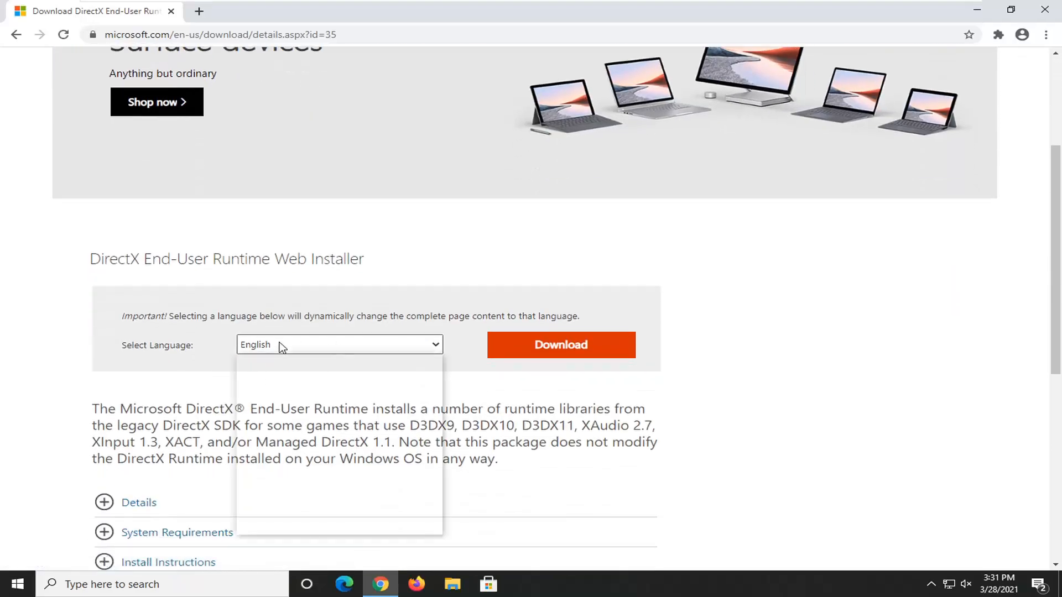
click(560, 345)
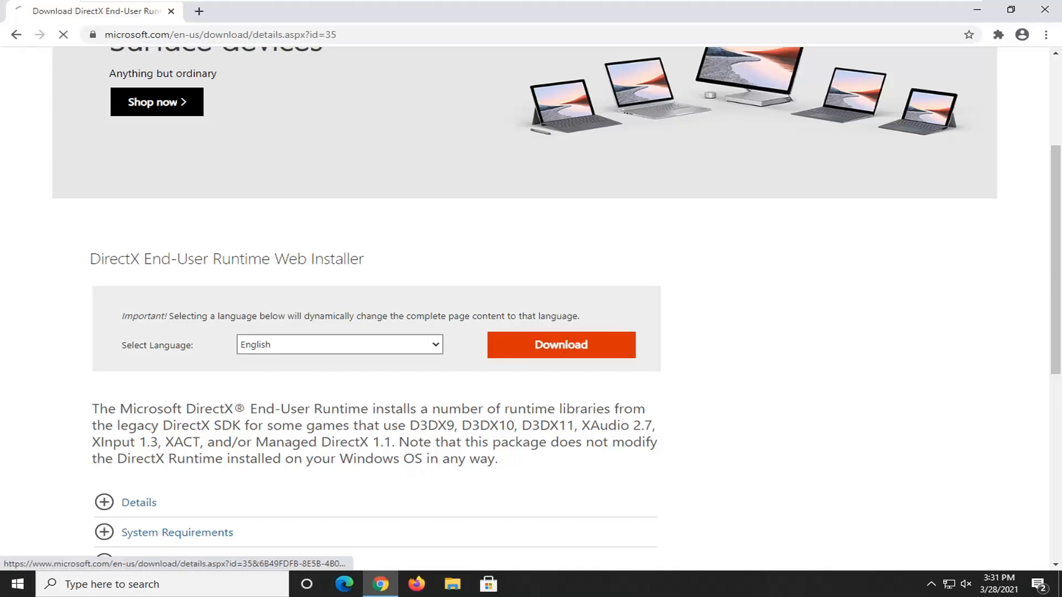
click(559, 345)
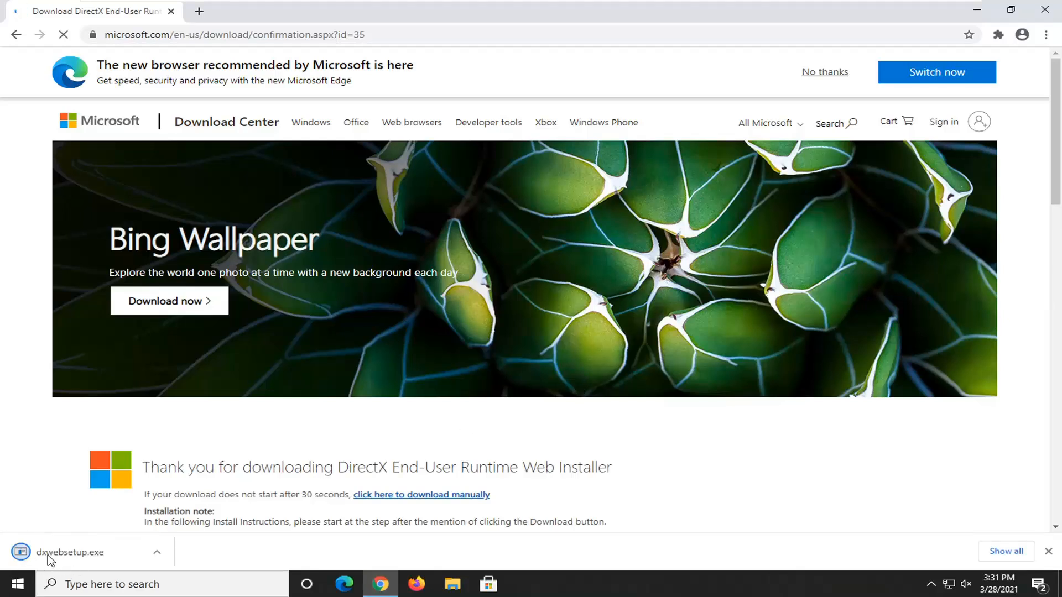
- Launch dxwebsetup.exe, allow changes and accept the DirectX license agreement
click(70, 552)
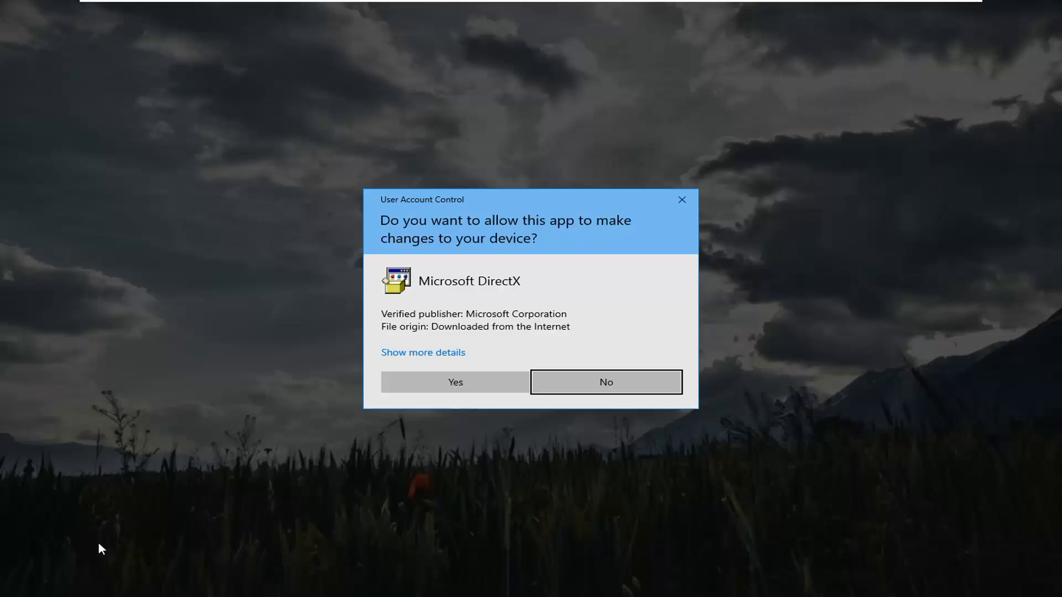
mouse_move(454, 387)
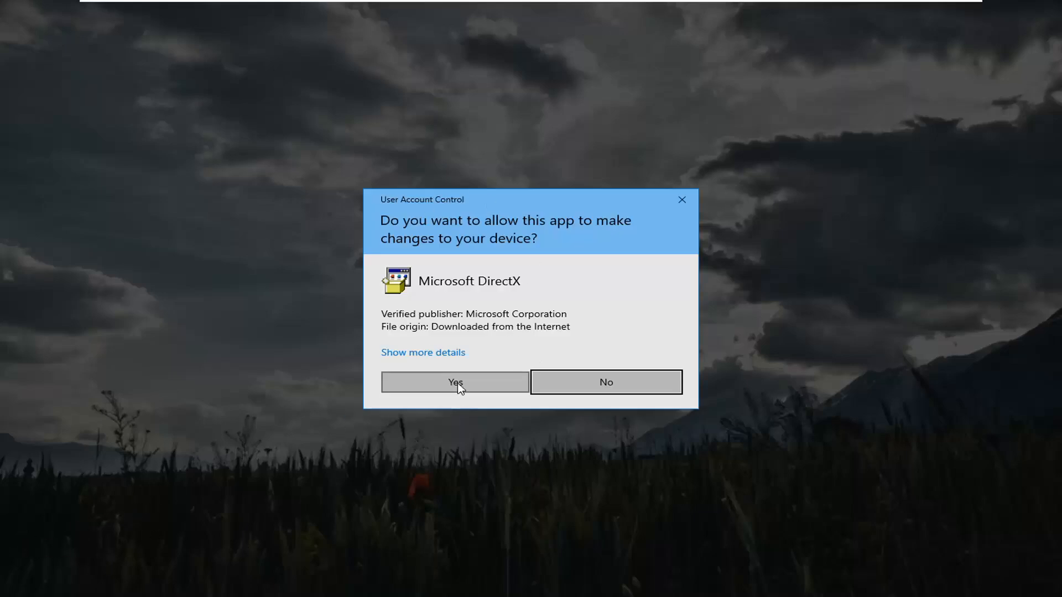
click(455, 382)
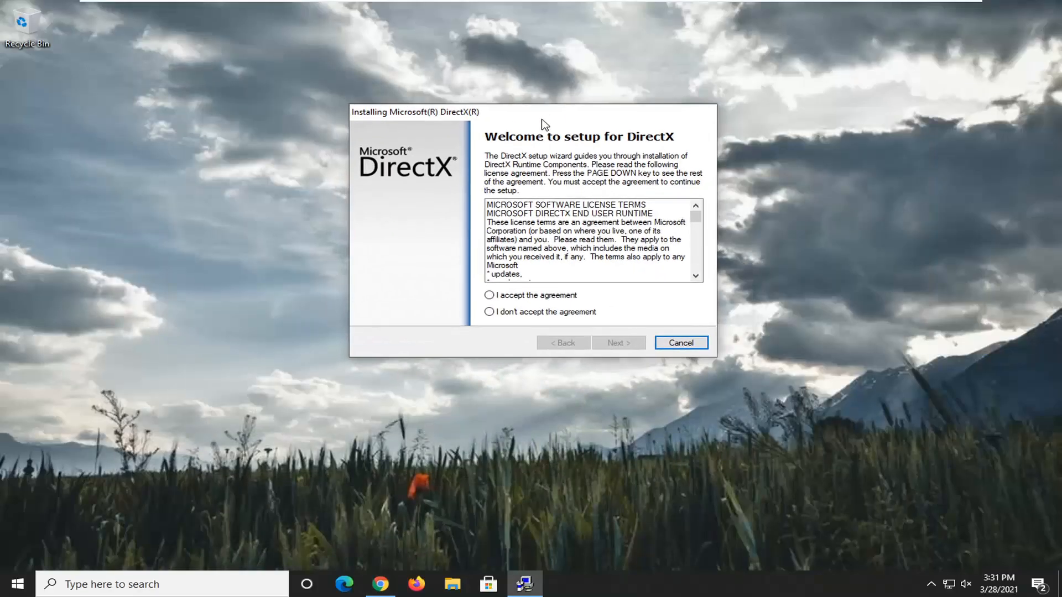
click(490, 295)
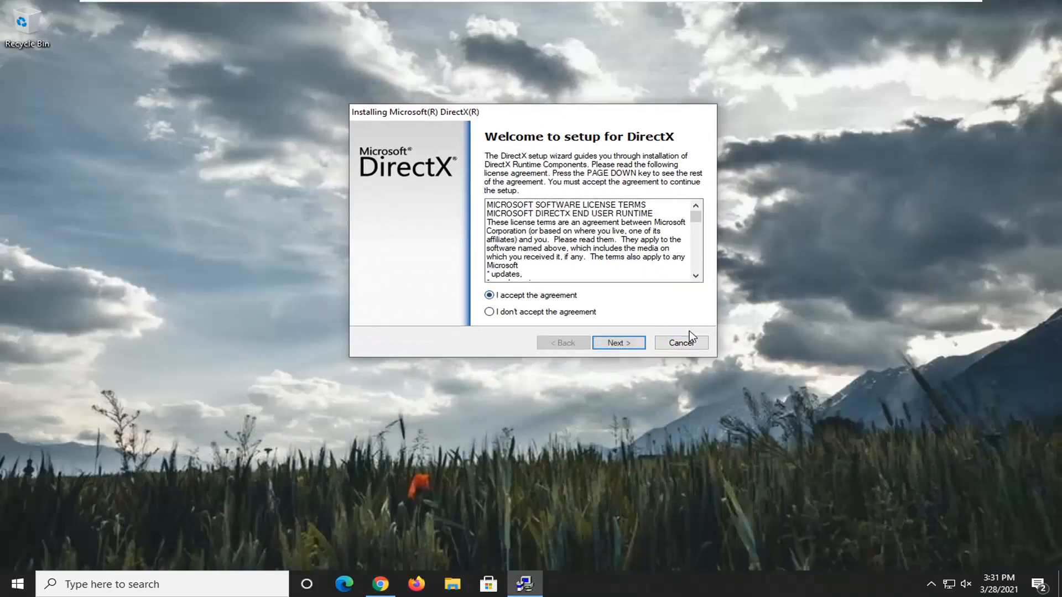
click(617, 342)
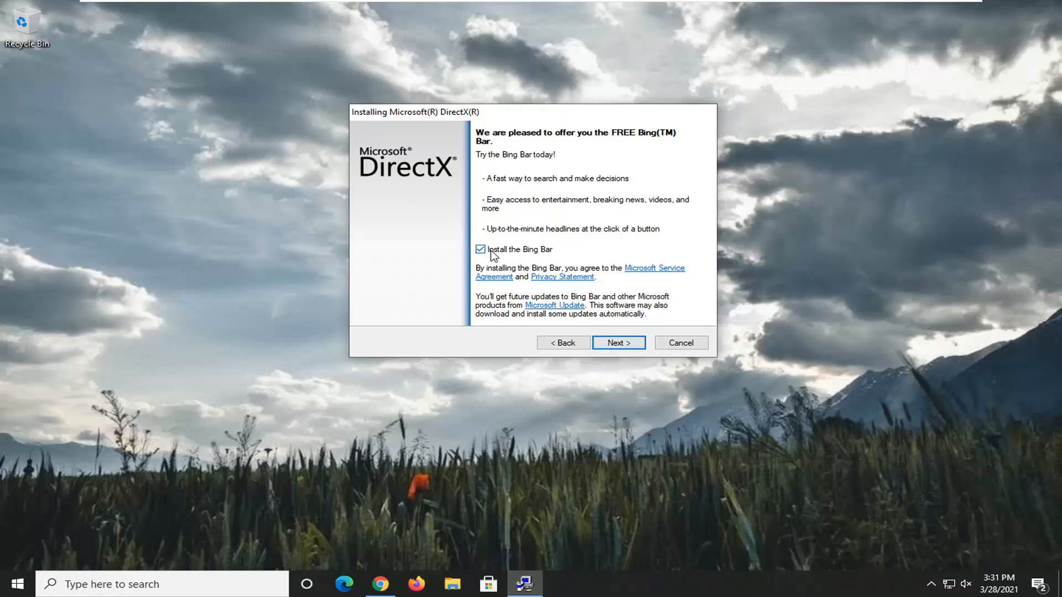
- Install the DirectX runtime components without the Bing Bar and finish the installer
click(480, 249)
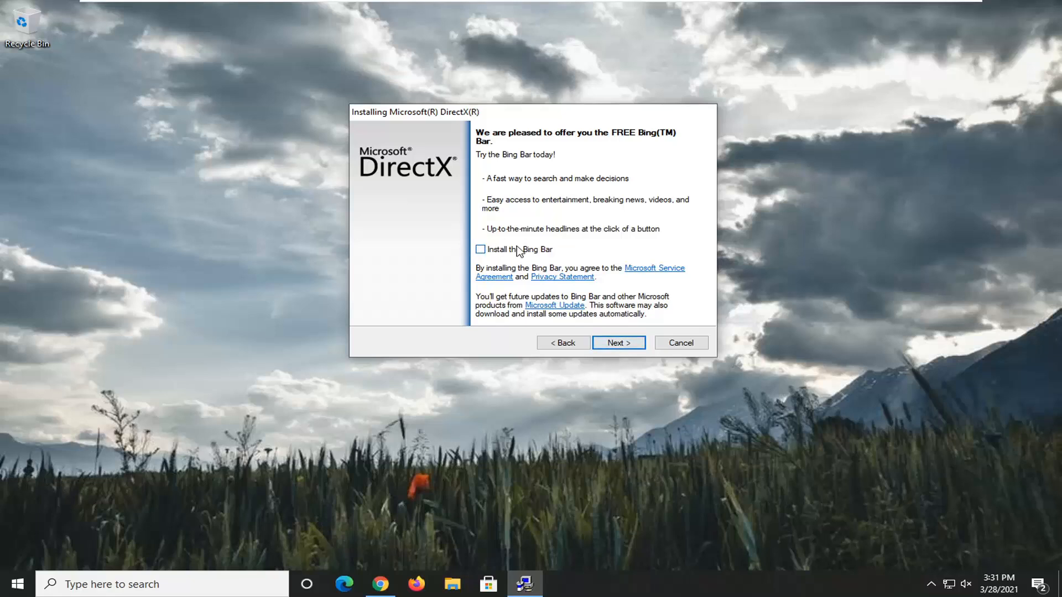
click(617, 343)
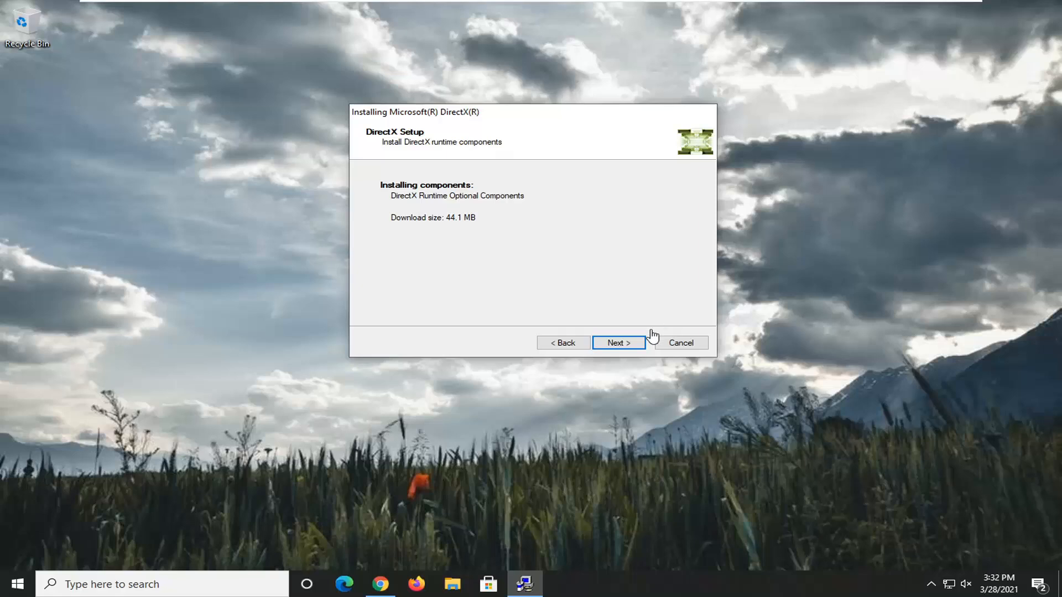
click(617, 343)
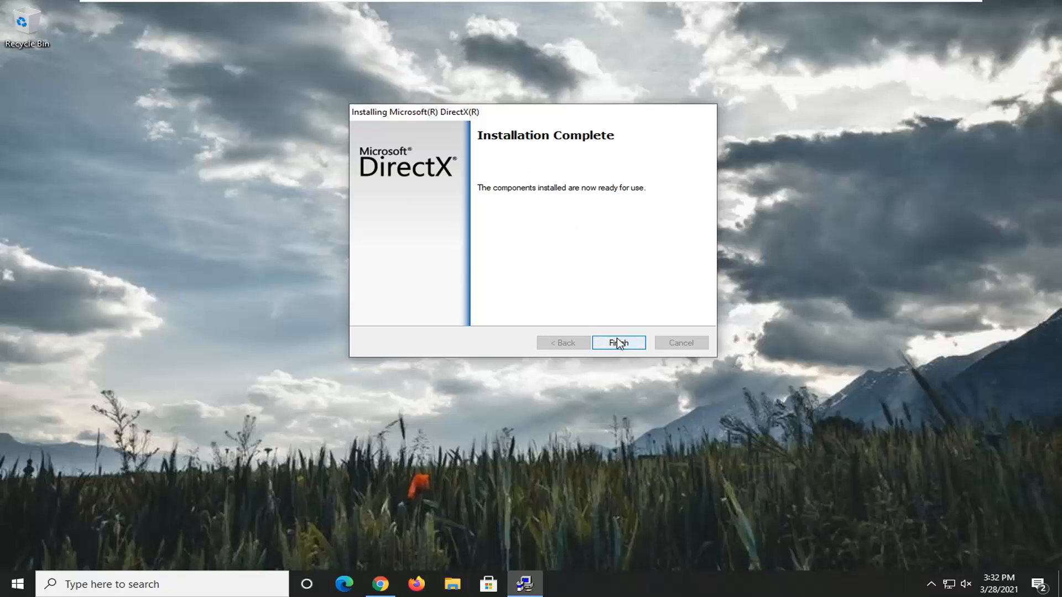
click(617, 343)
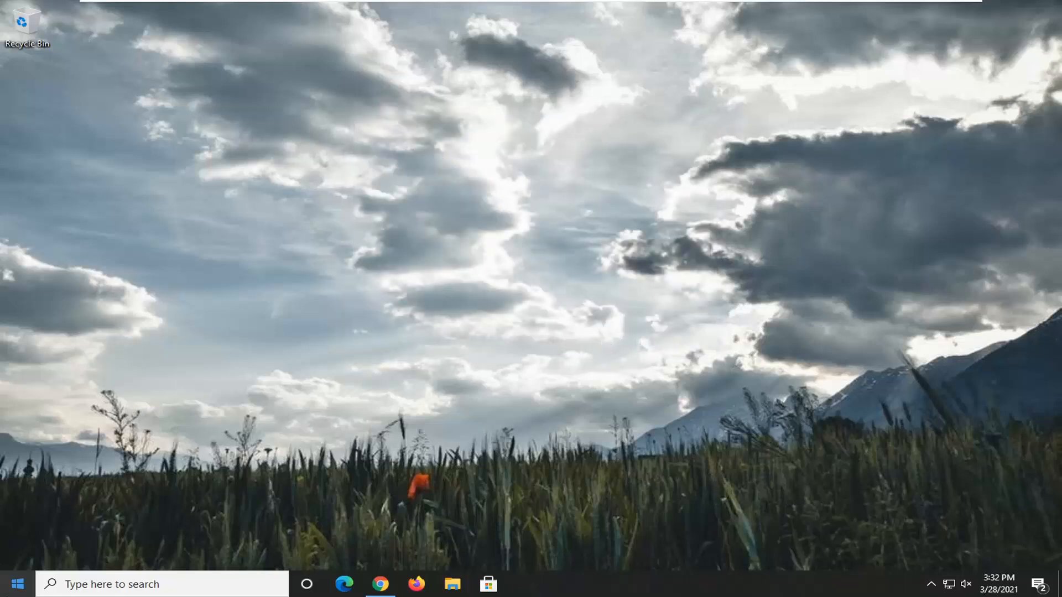
mouse_move(13, 584)
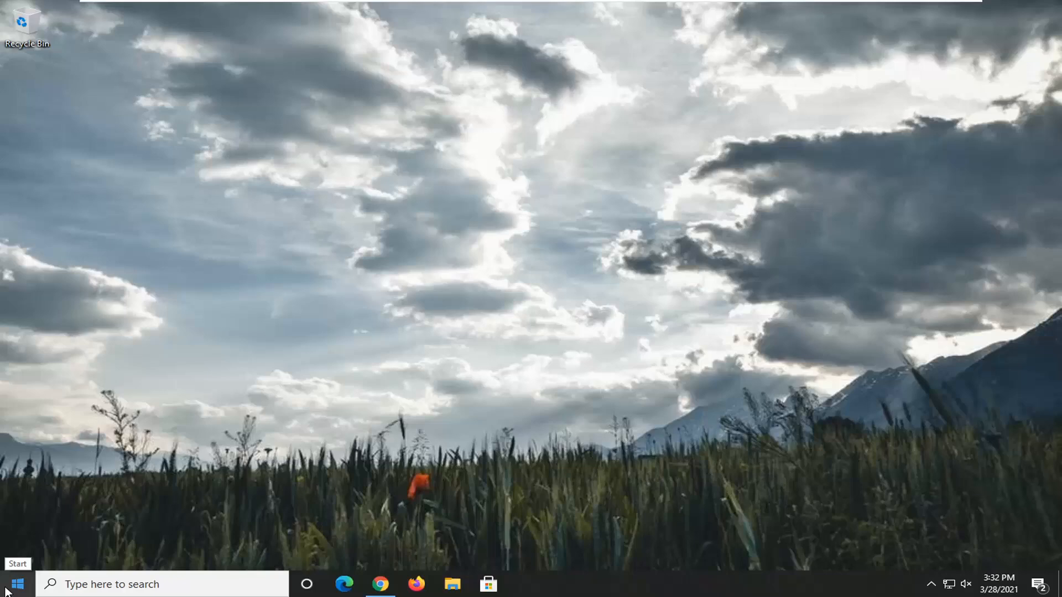
mouse_move(624, 358)
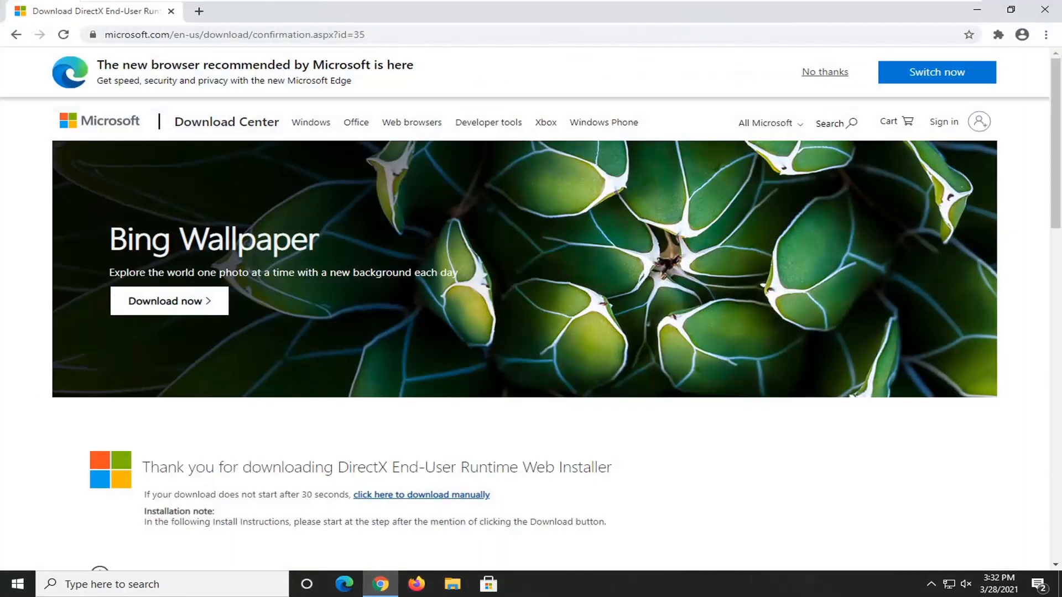
- Search Google for visual c++ redistributable and start the download on Microsoft's page
text(google.com)
text(visual c)
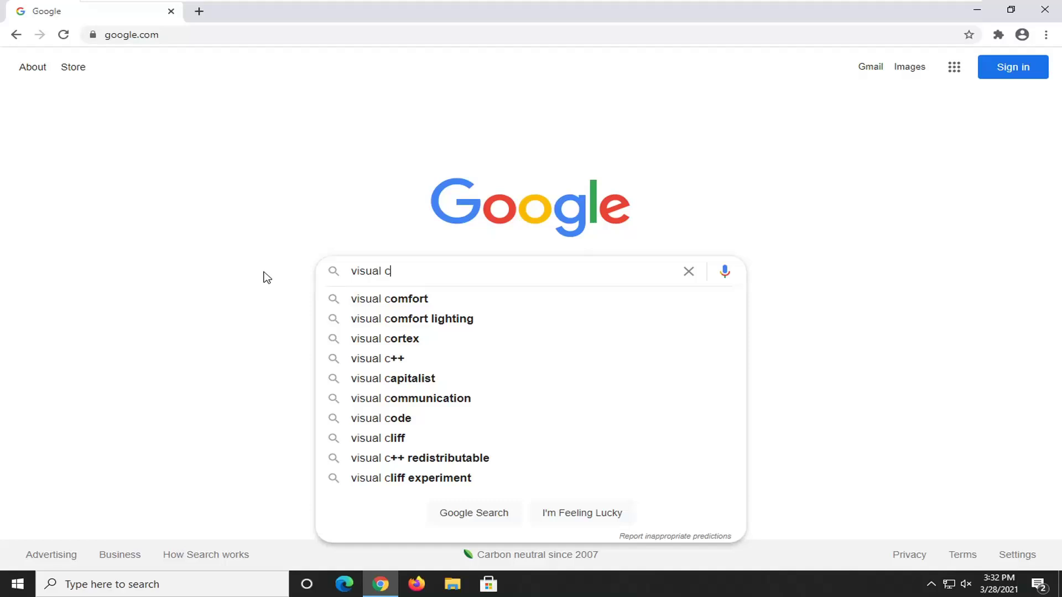
click(420, 458)
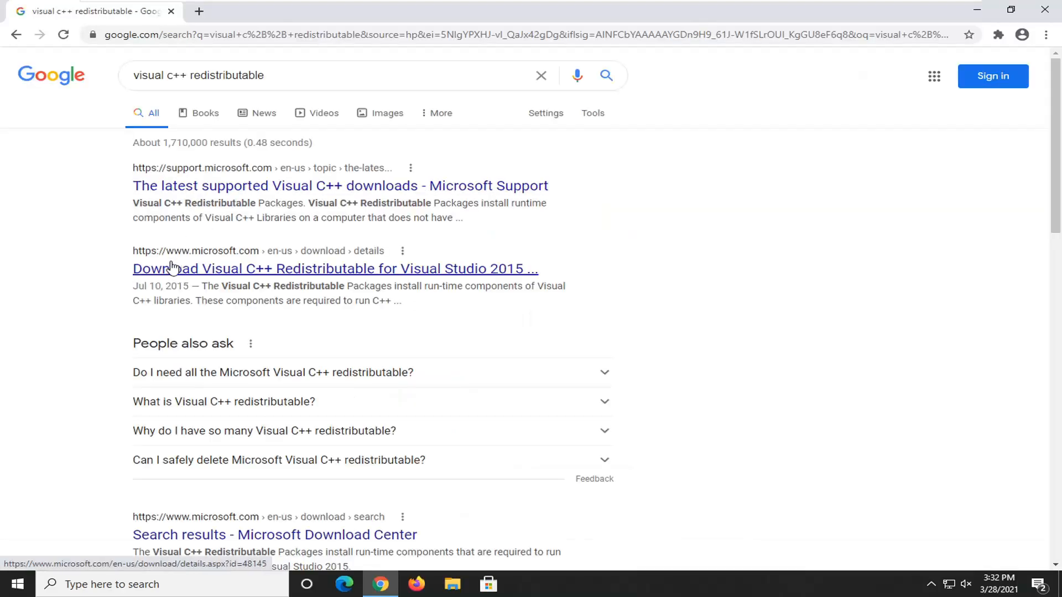
mouse_move(446, 268)
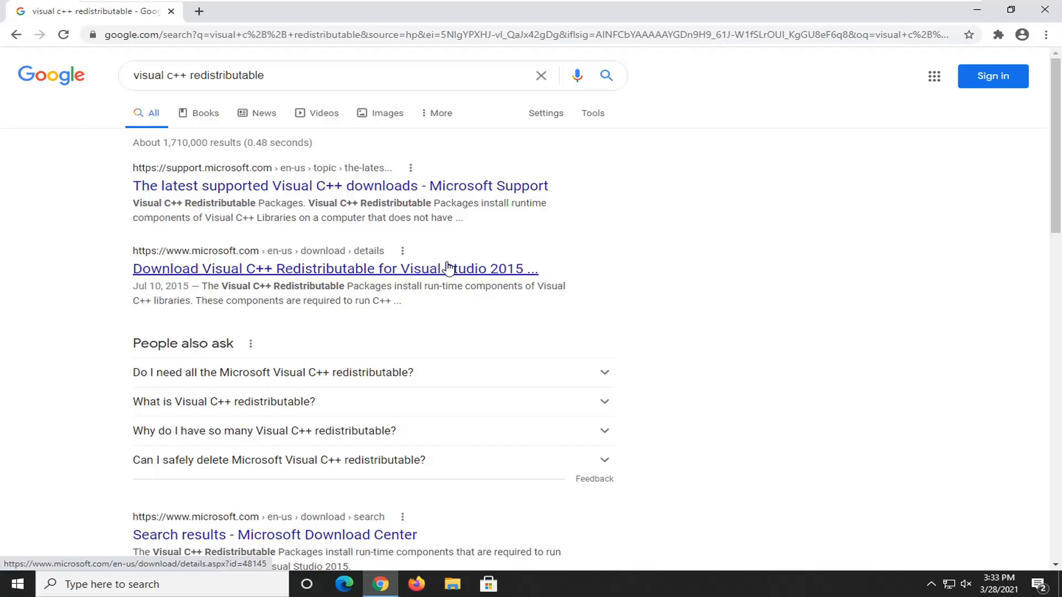
mouse_move(473, 271)
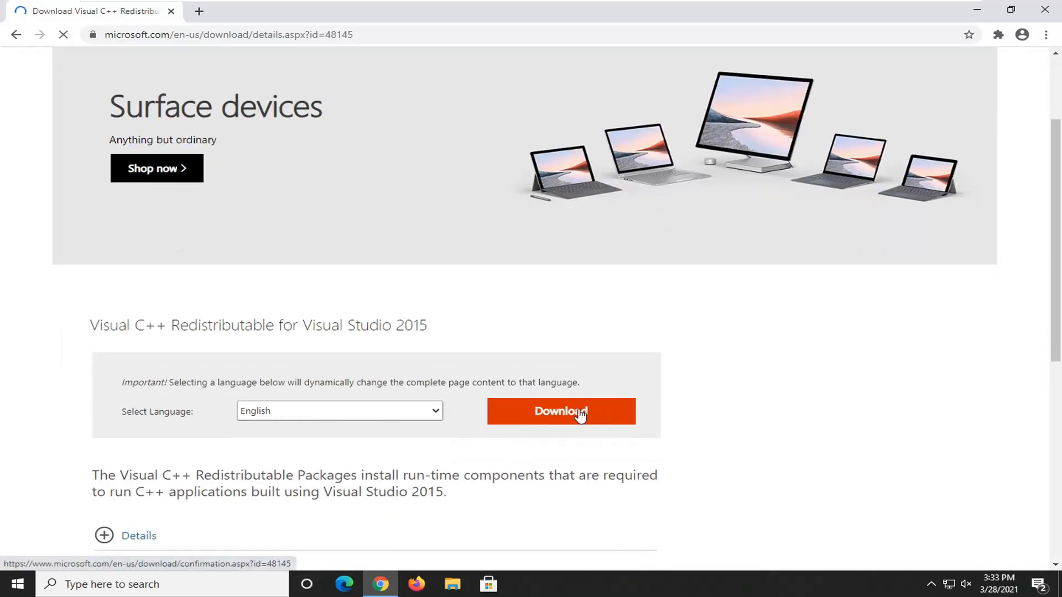
click(560, 411)
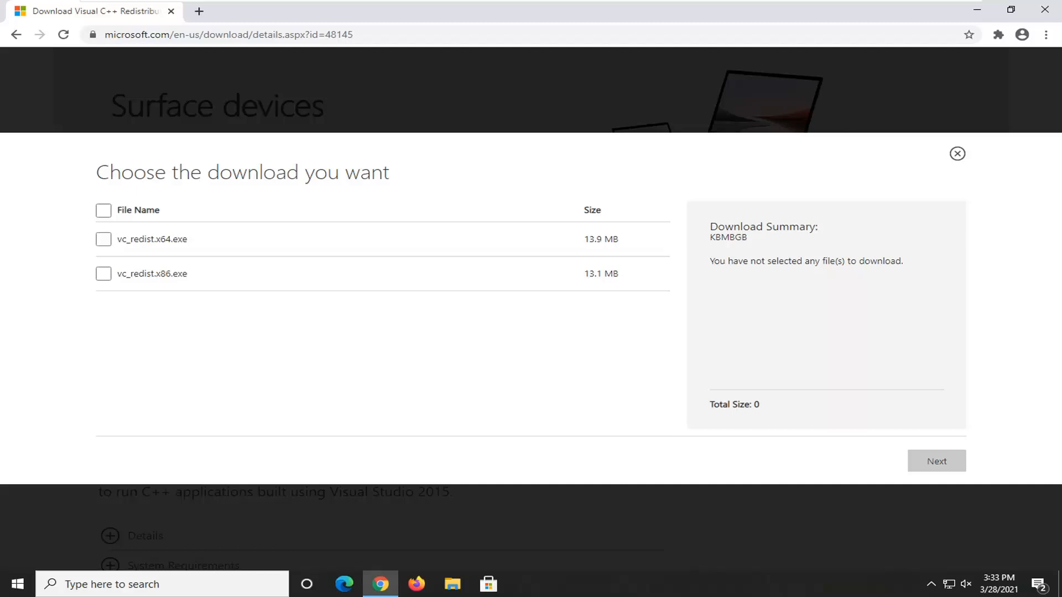
- Choose vc_redist.x86.exe as the file to download and confirm
double_click(163, 274)
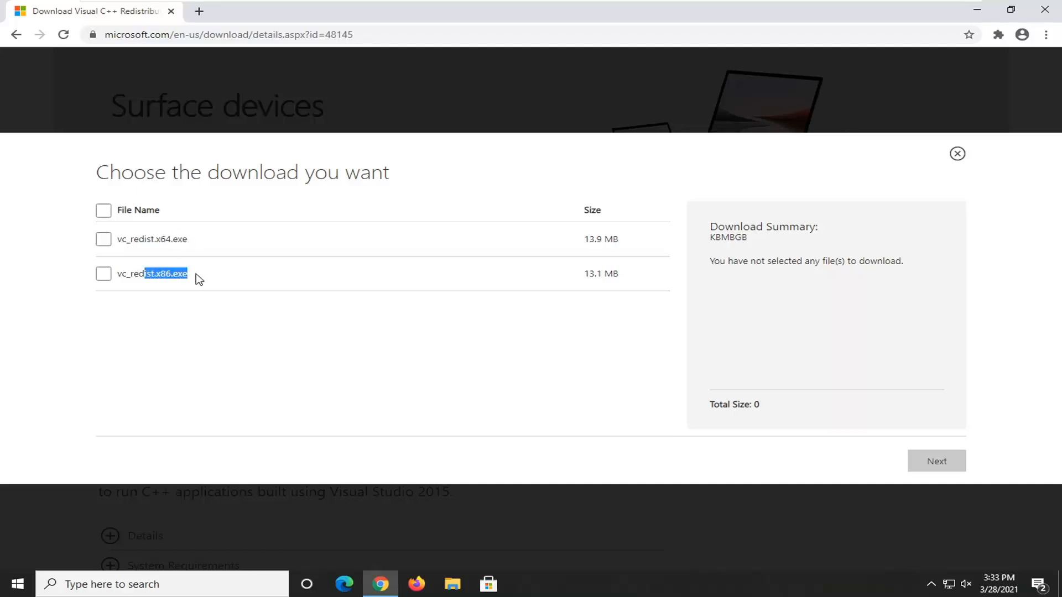
mouse_move(103, 280)
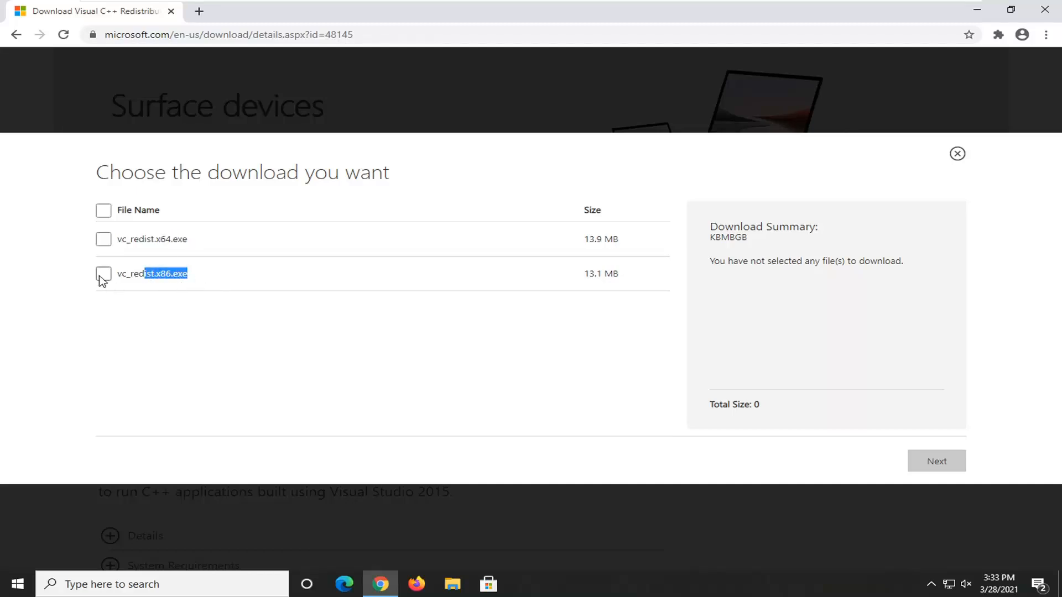
click(103, 273)
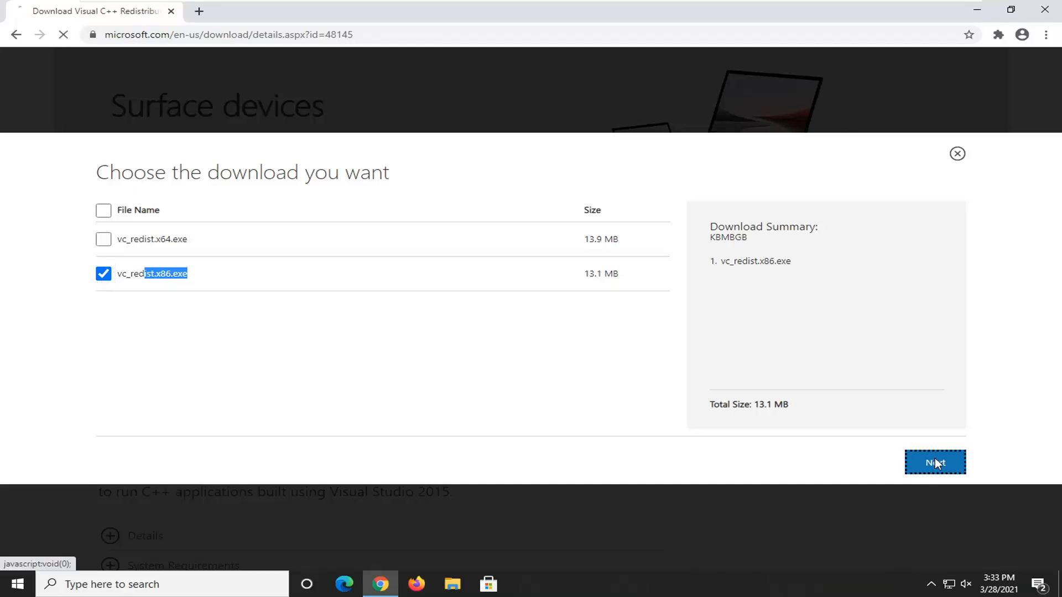
click(935, 462)
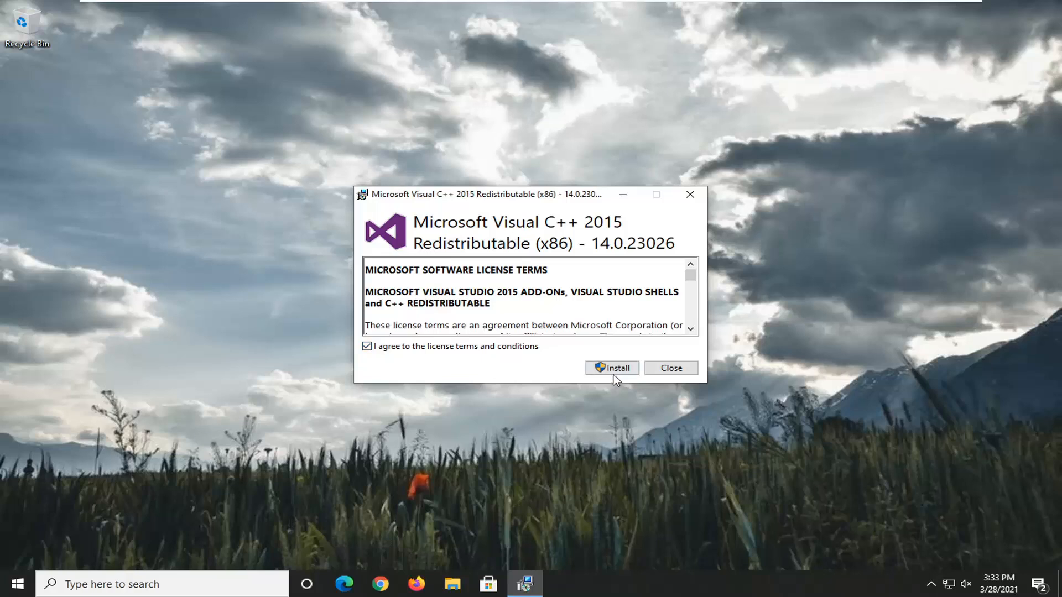
- Attempt the Visual C++ 2015 install, which fails as another version exists, and close setup
click(612, 368)
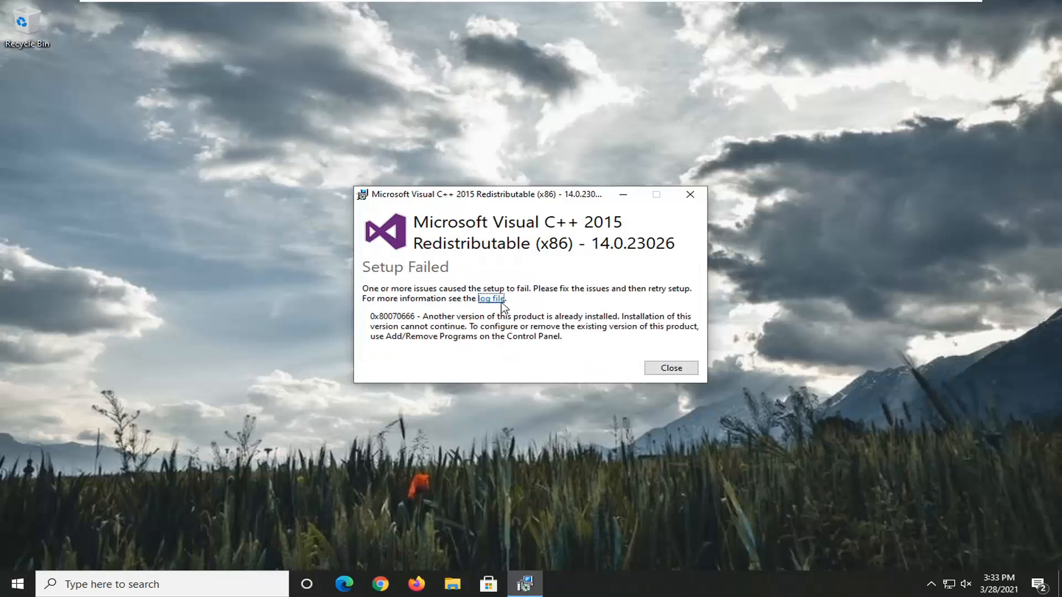
mouse_move(686, 367)
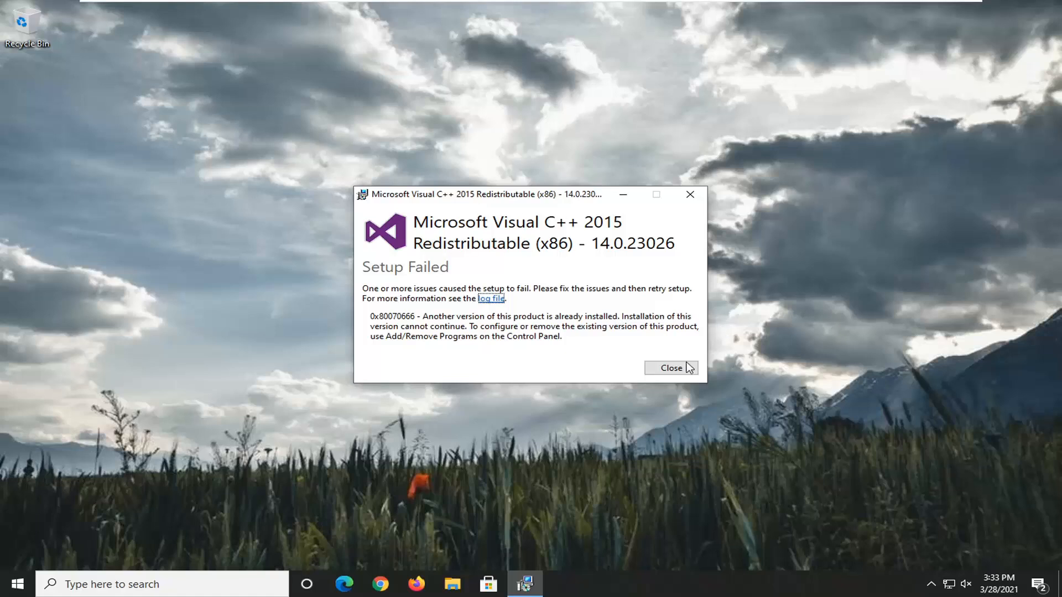
click(670, 368)
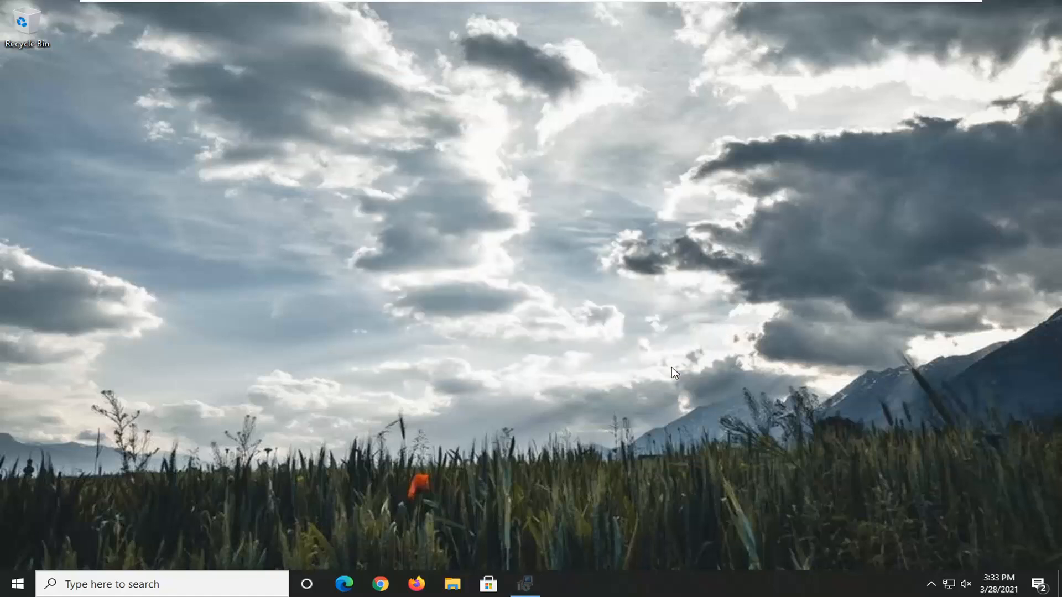